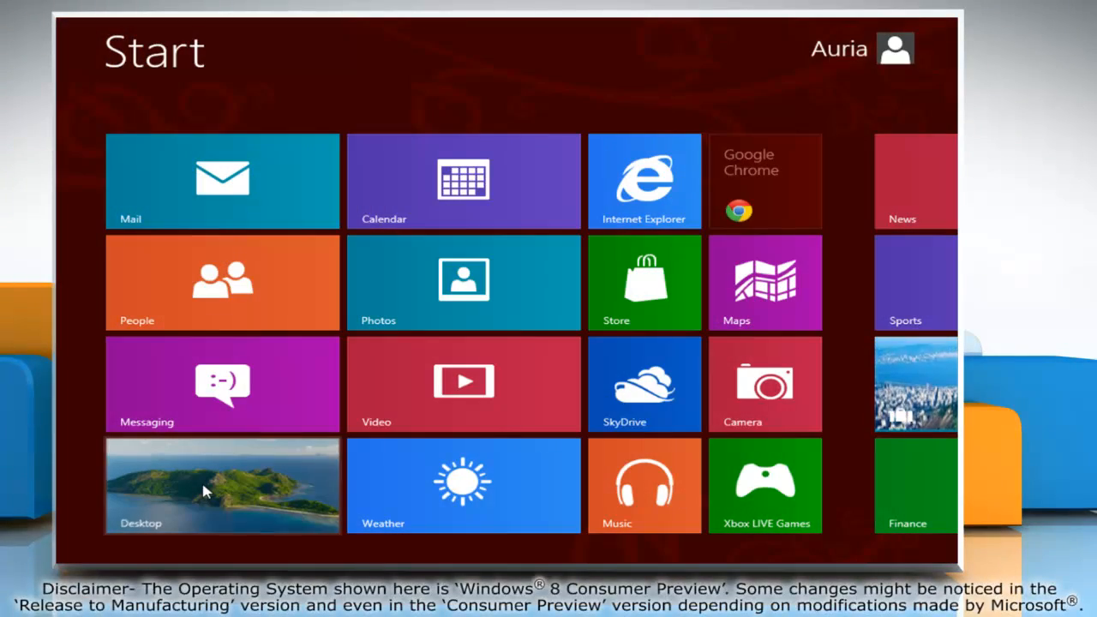
Switch from the Start screen to the desktop and open Personalize from its context menu
left_click(222, 485)
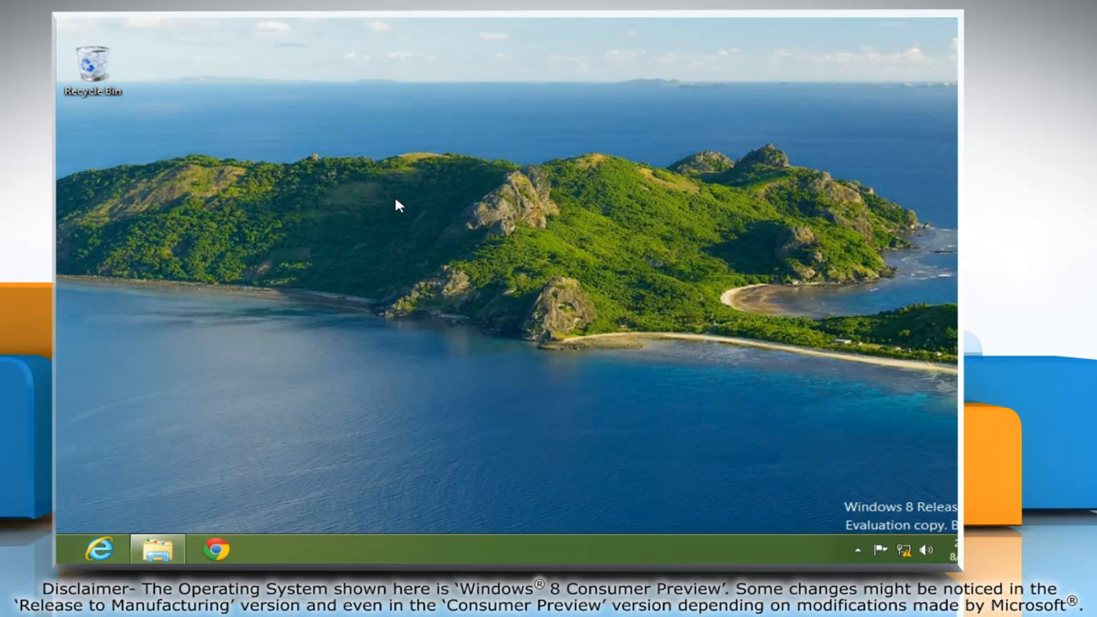
right_click(398, 204)
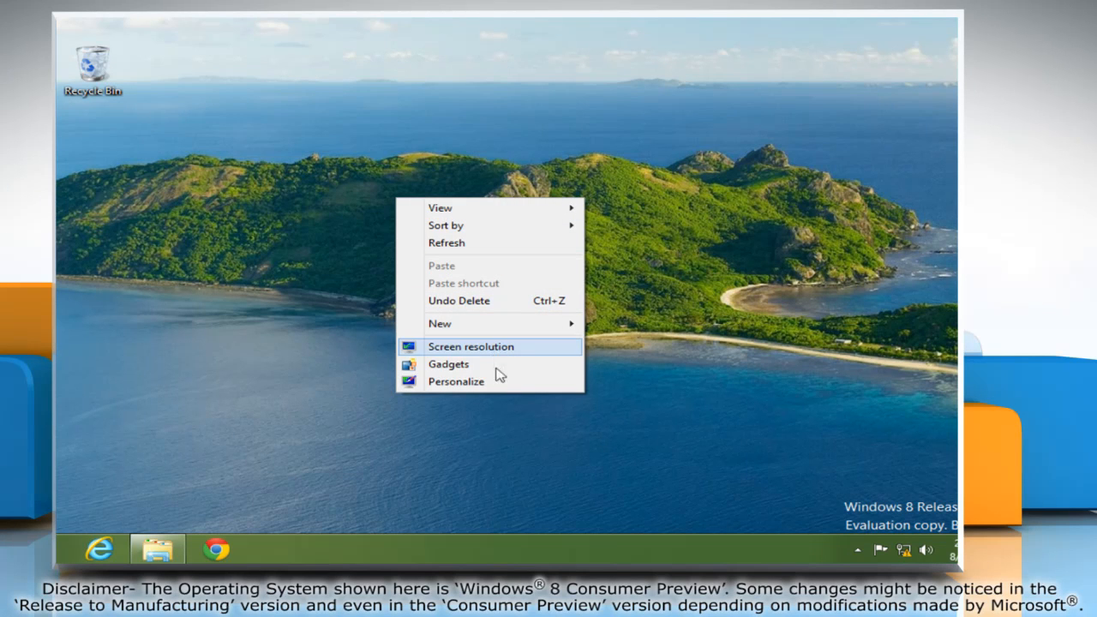
left_click(457, 380)
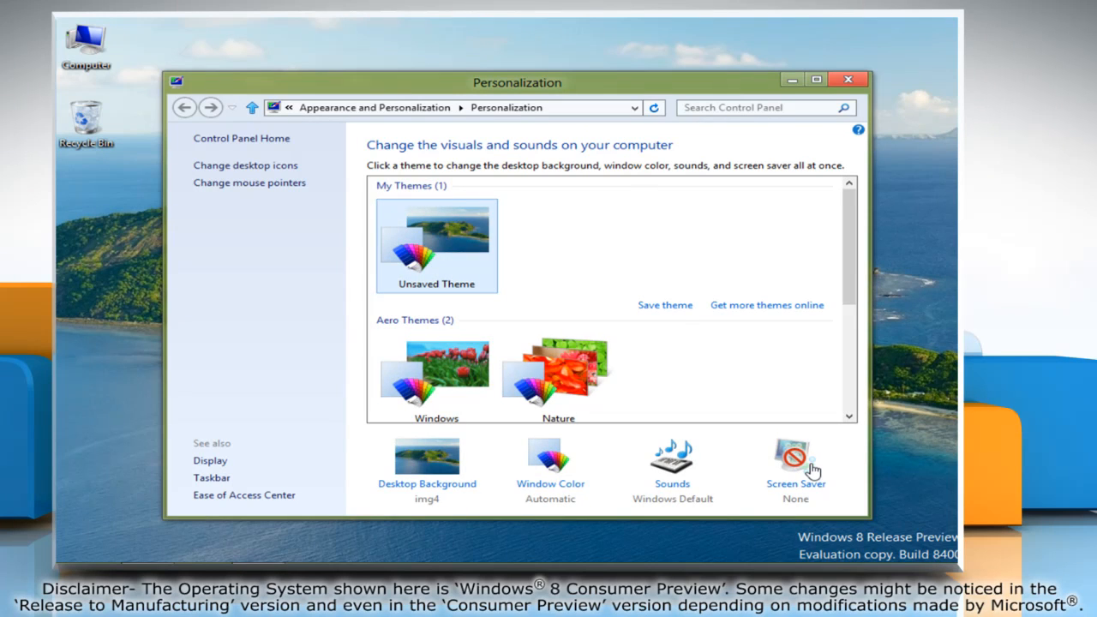
Select Photos in Screen Saver Settings and open its Settings
left_click(794, 456)
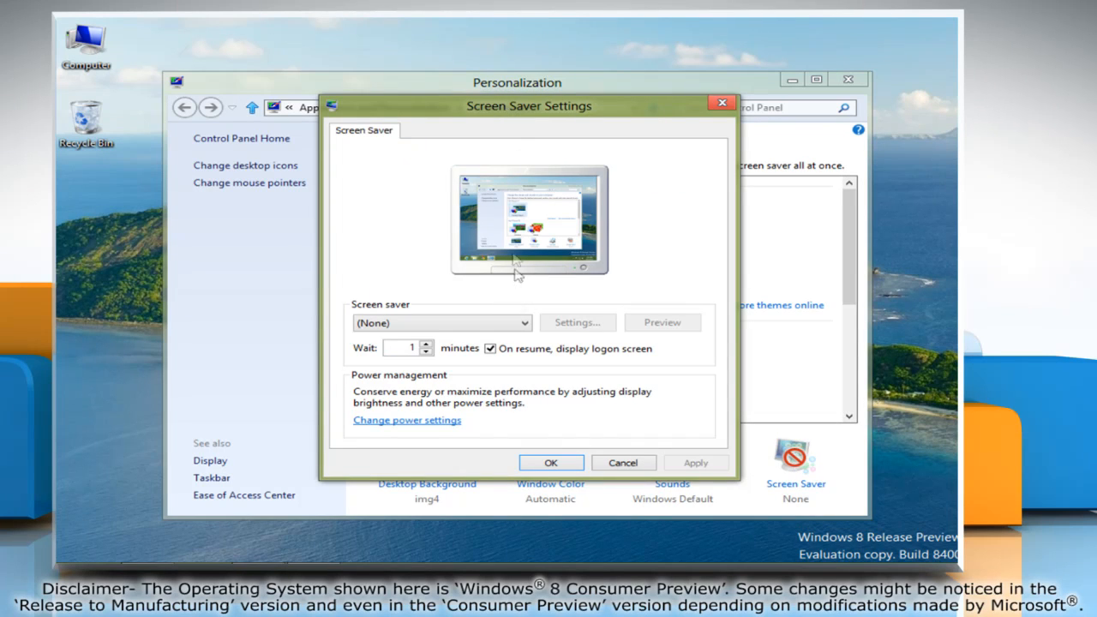
left_click(521, 322)
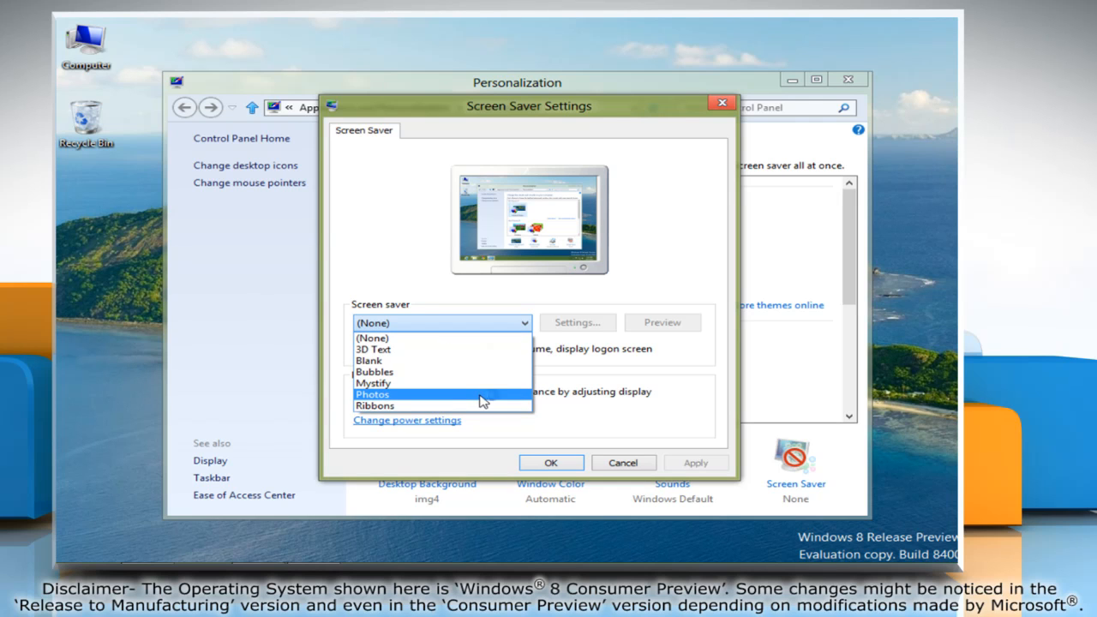
left_click(372, 394)
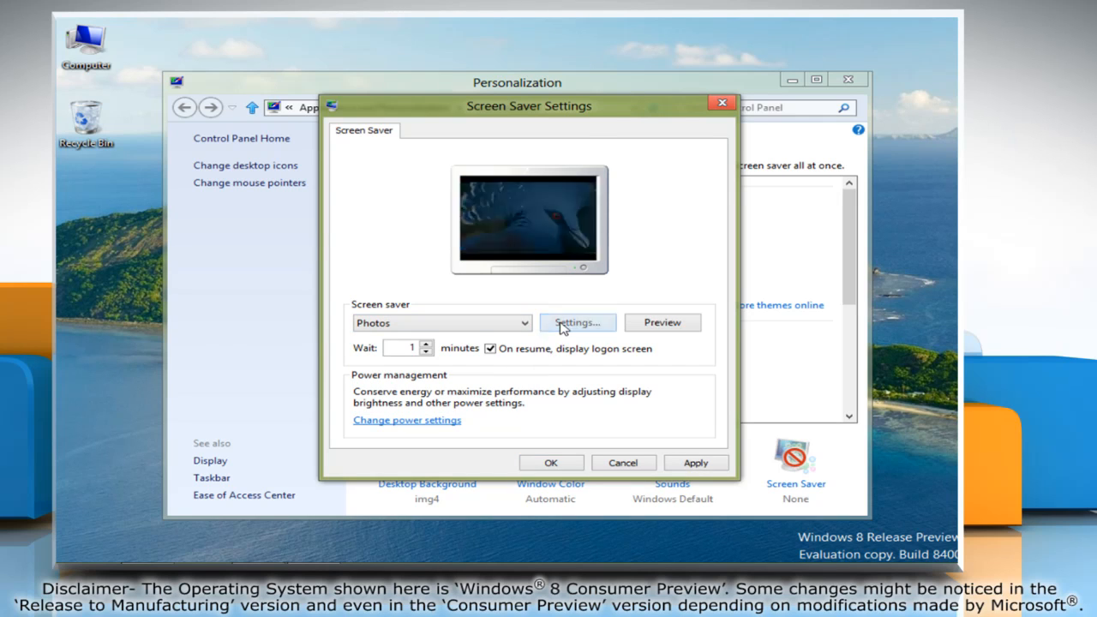
left_click(577, 322)
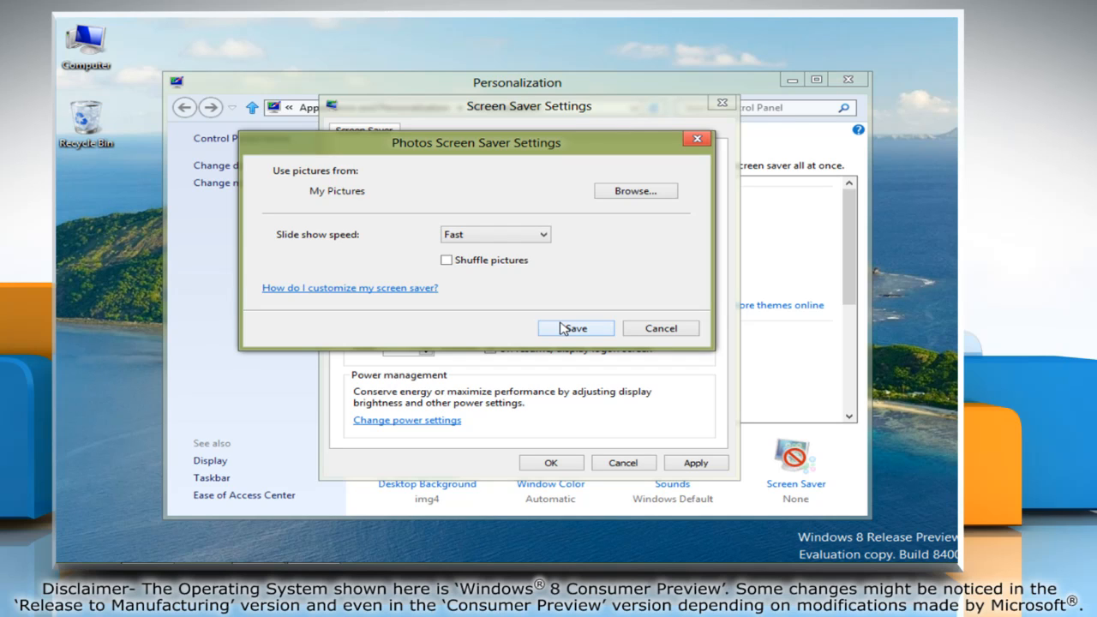
mouse_move(635, 190)
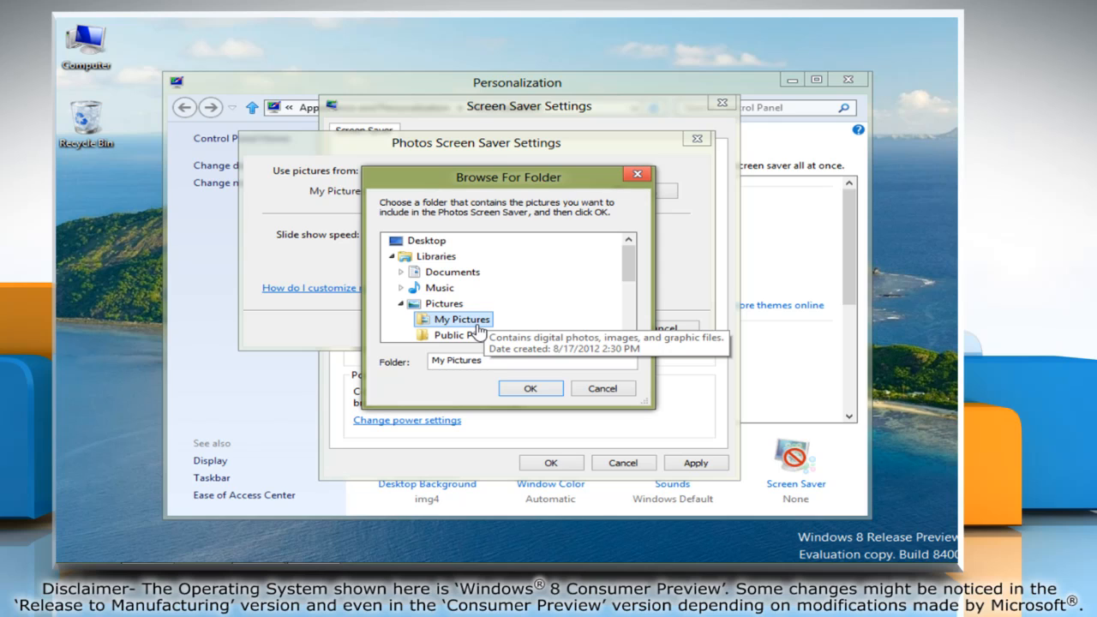
Confirm My Pictures as the Photos screen saver's picture folder
left_click(529, 388)
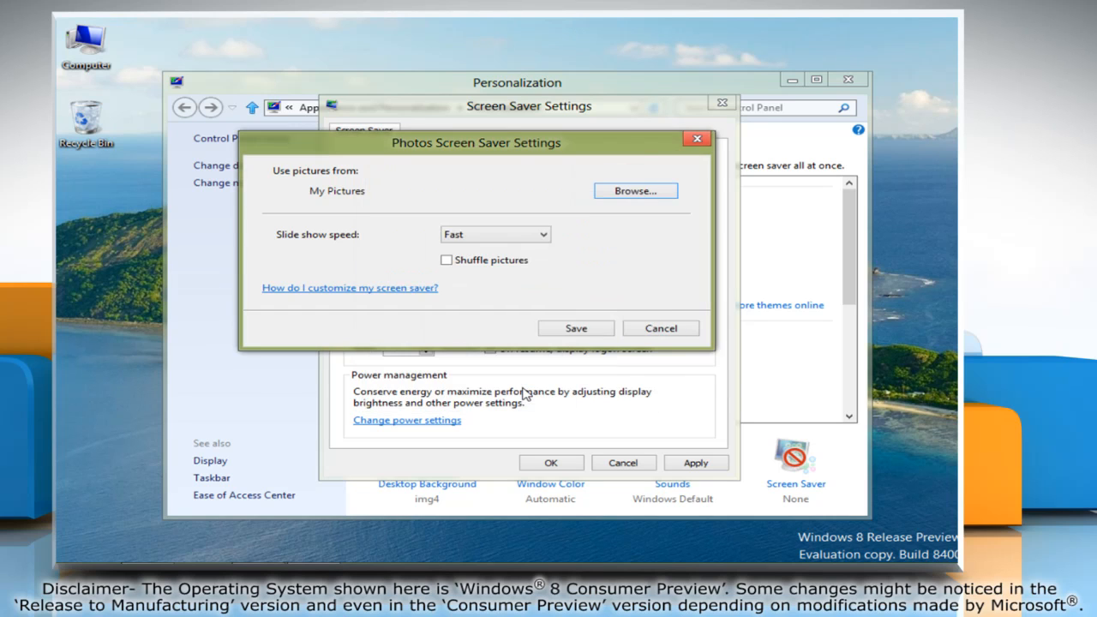
mouse_move(545, 264)
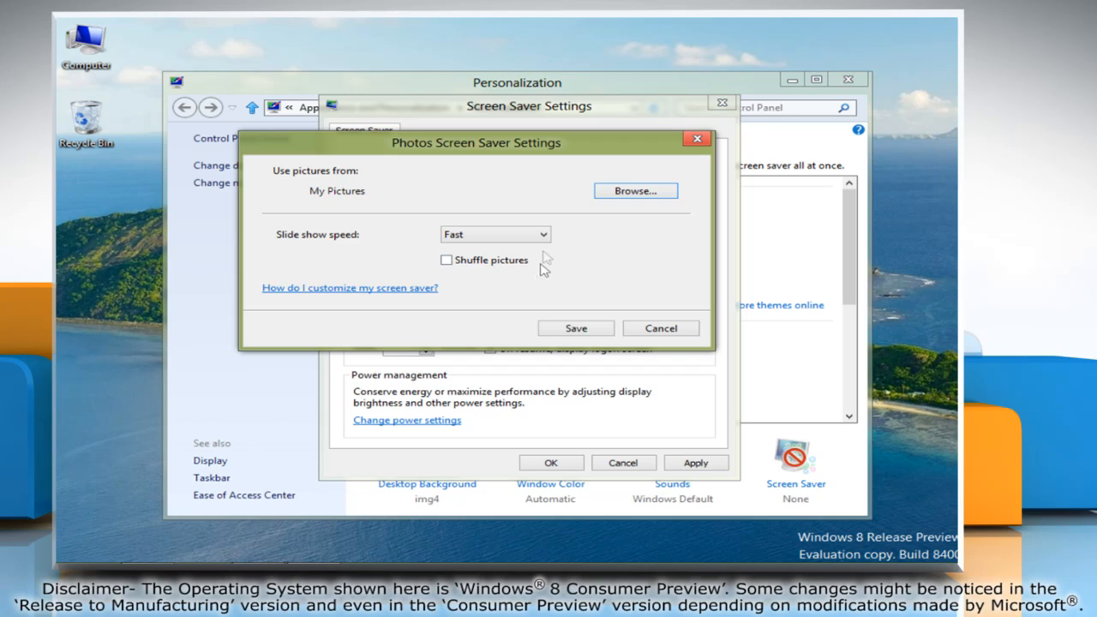
Choose Medium slide show speed and check Shuffle pictures
left_click(541, 233)
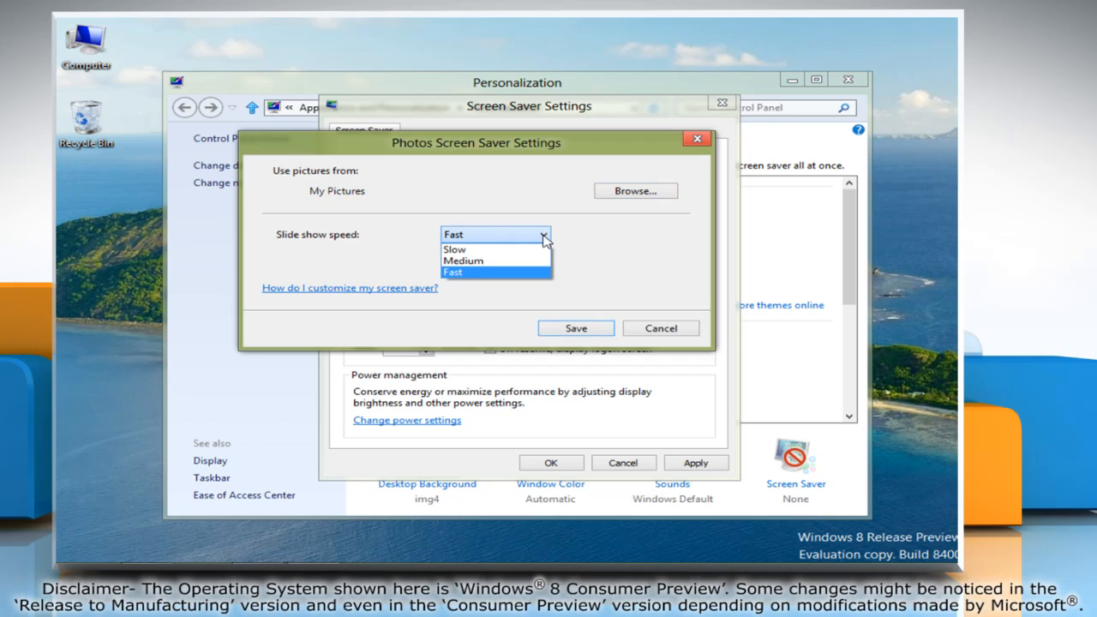
mouse_move(488, 249)
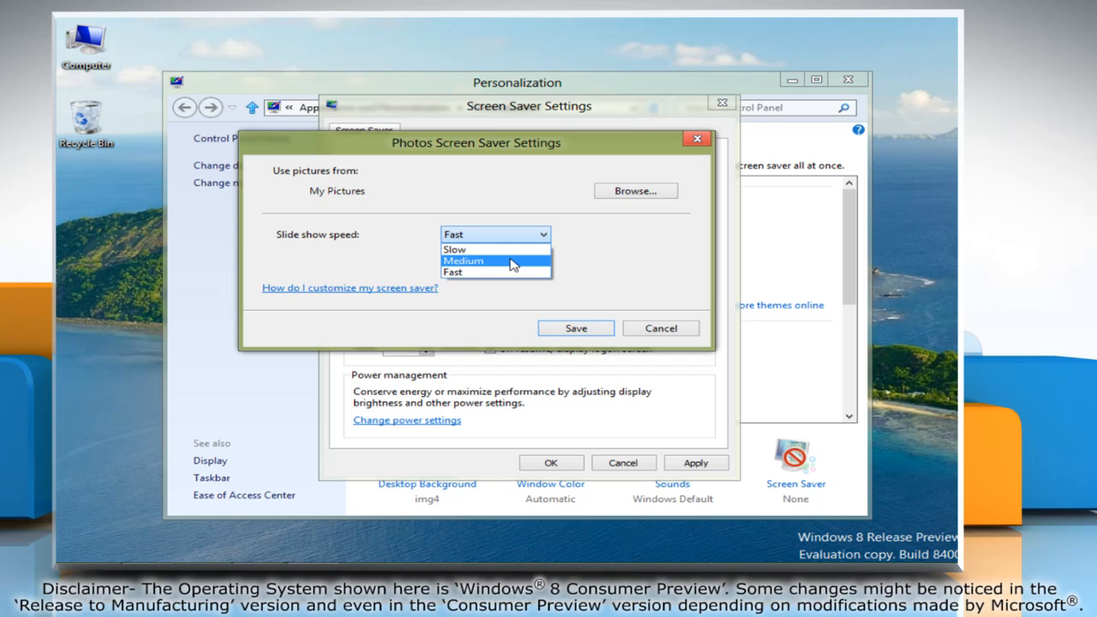
left_click(463, 260)
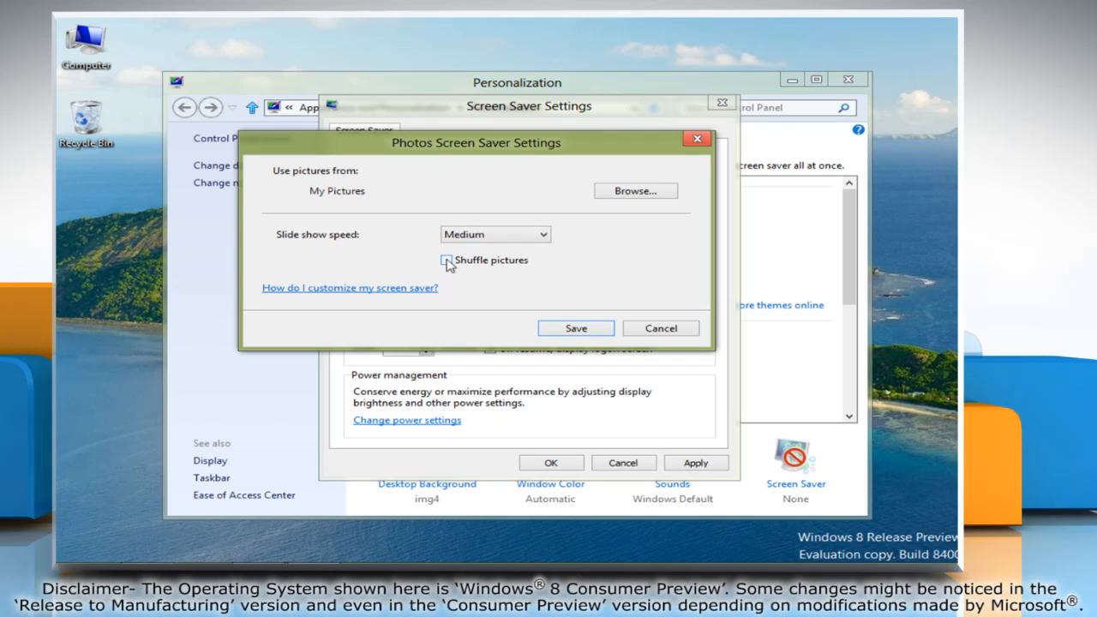
left_click(445, 259)
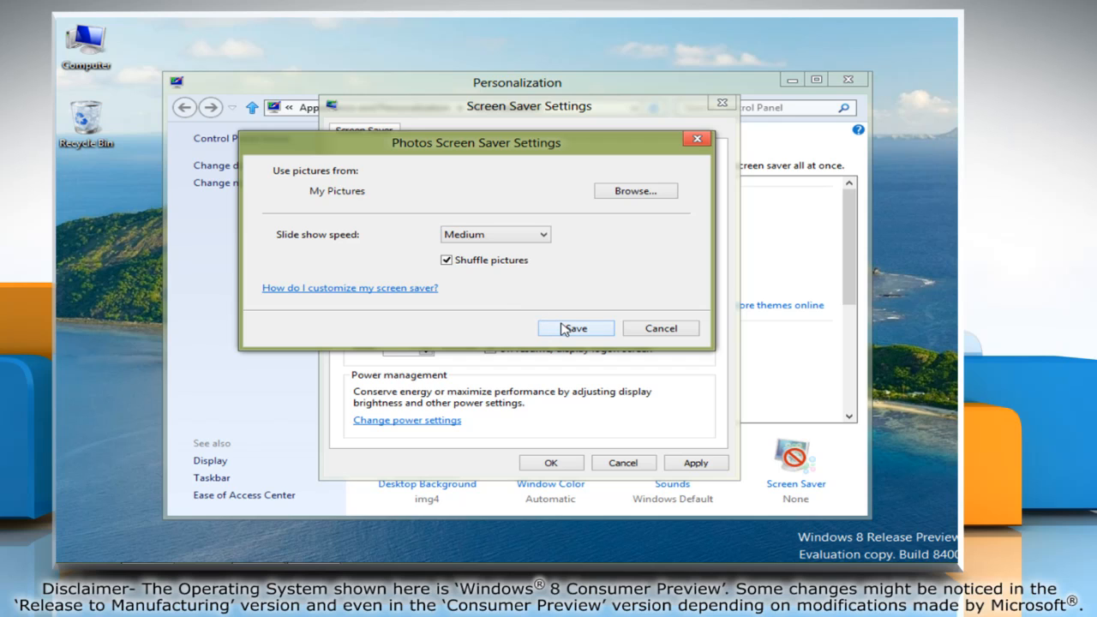
Save the Photos screen saver settings and close the Personalization window
left_click(575, 328)
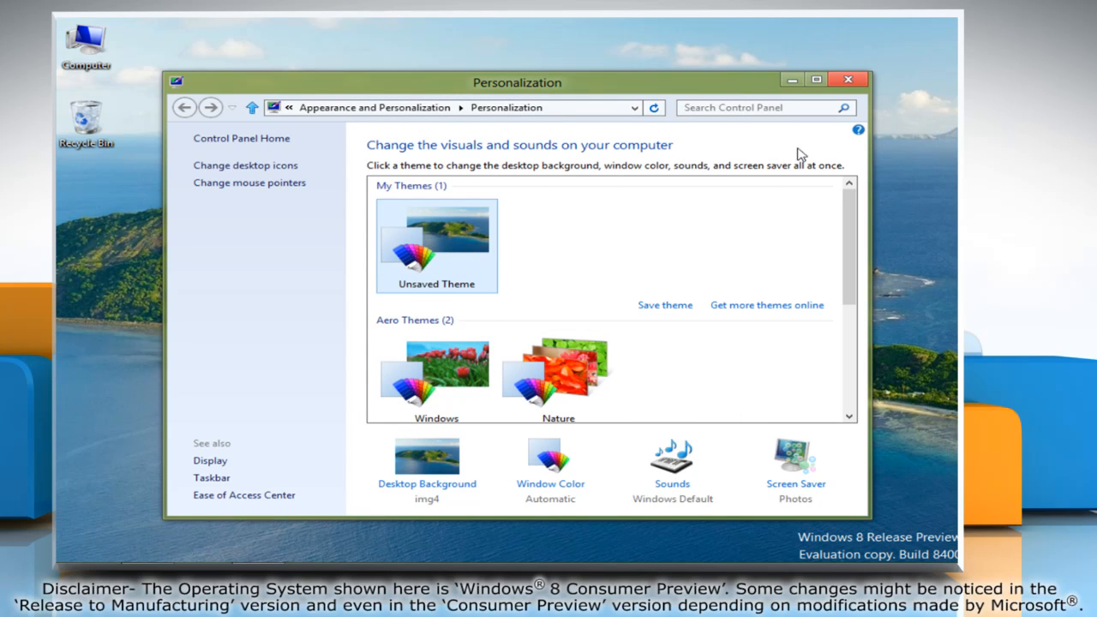
left_click(847, 79)
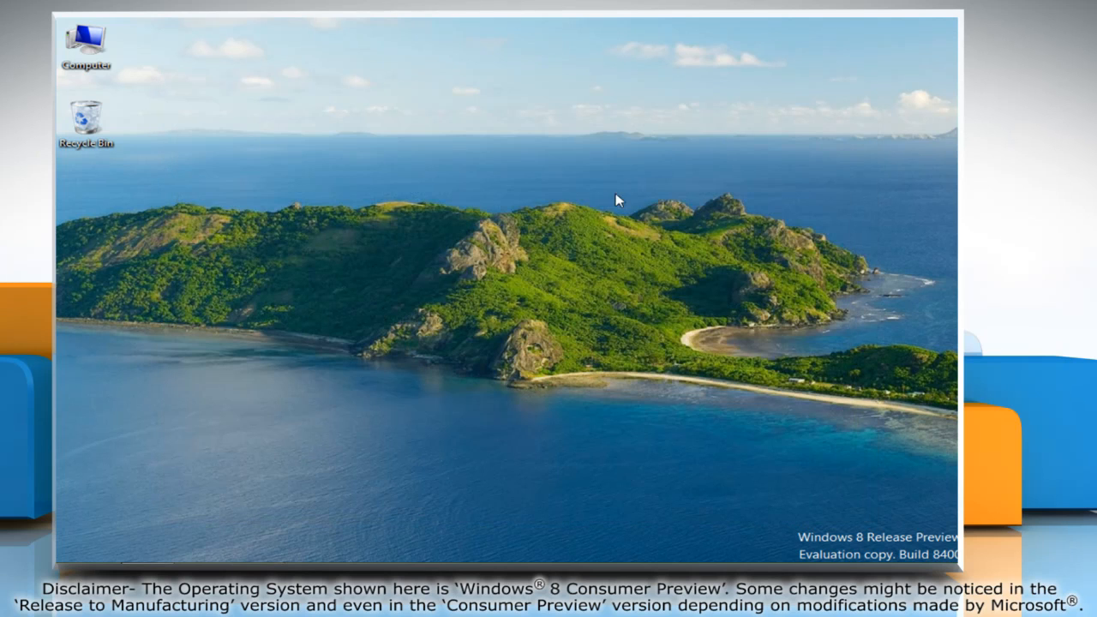
mouse_move(546, 249)
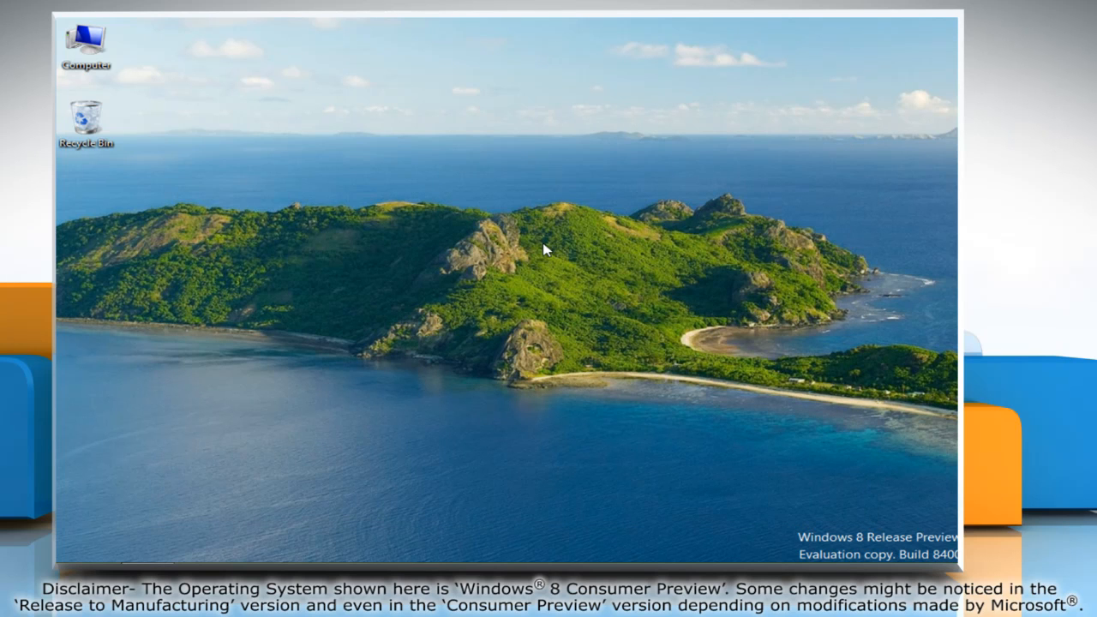